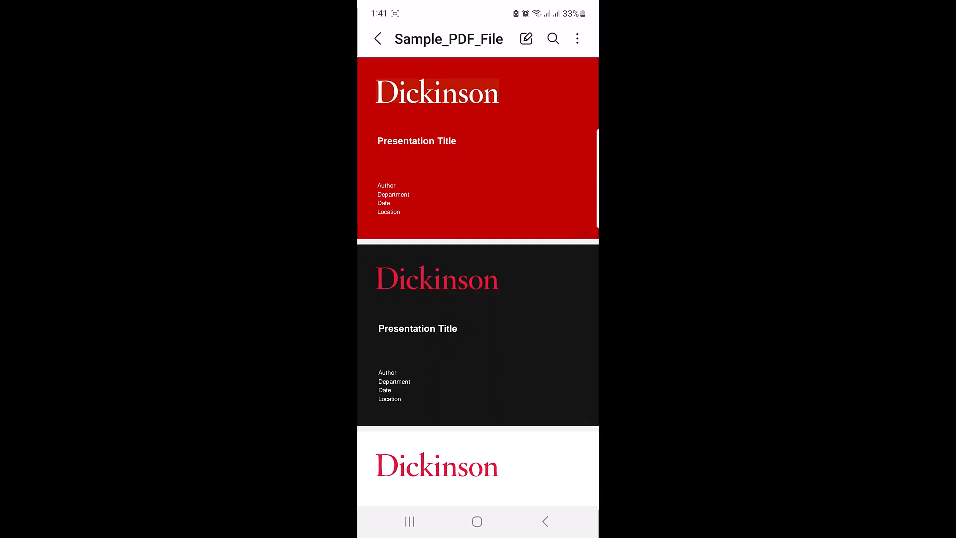
Launch Microsoft 365 (Office) from the Play Store search results
scroll("down", 3)
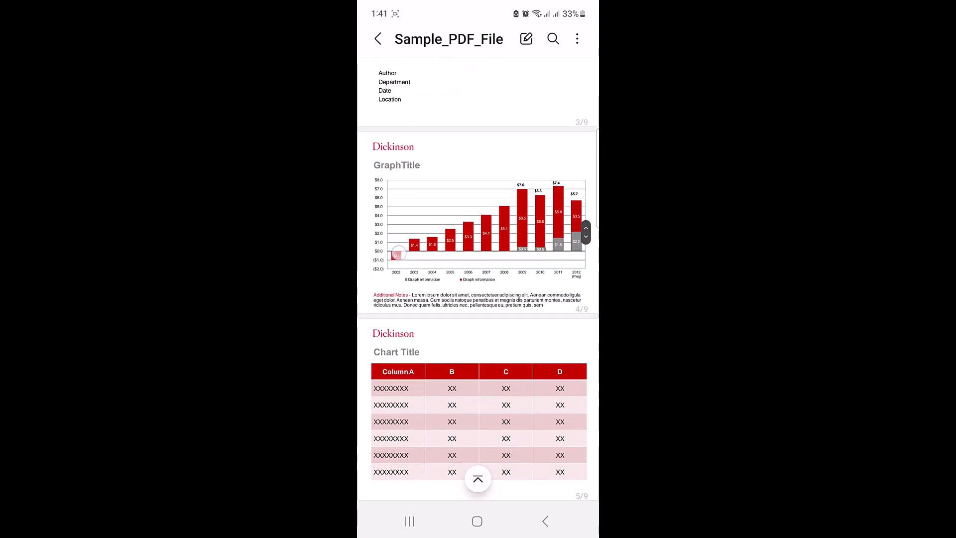
scroll("down", 3)
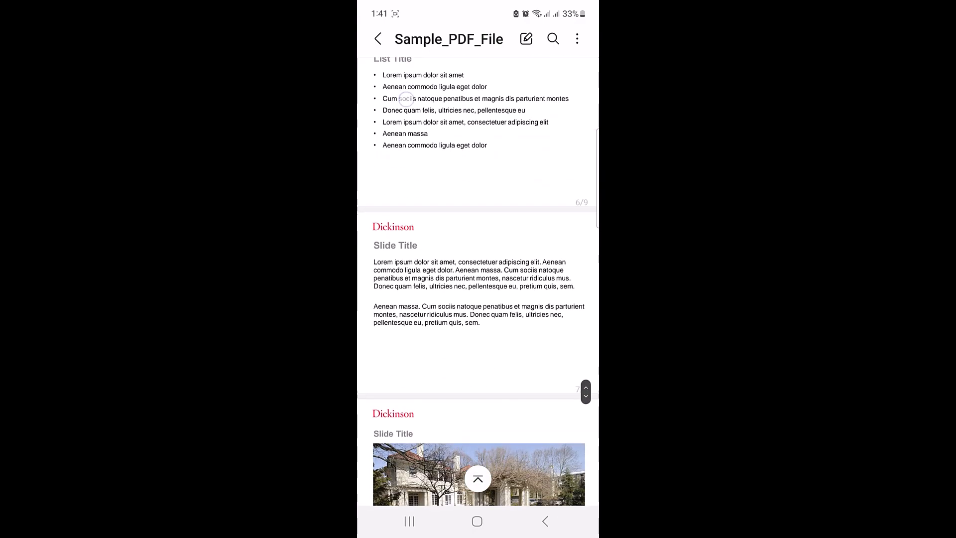
scroll("down", 3)
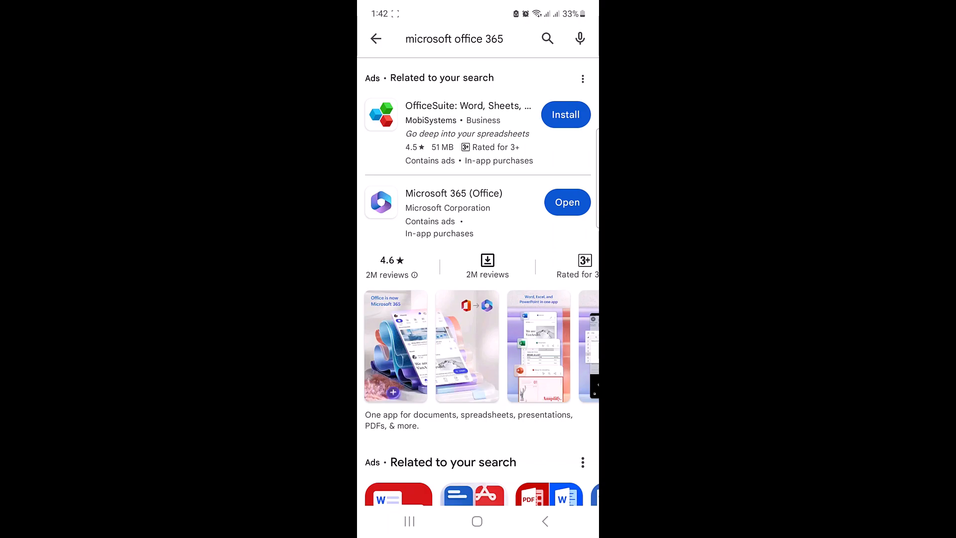
left_click(568, 202)
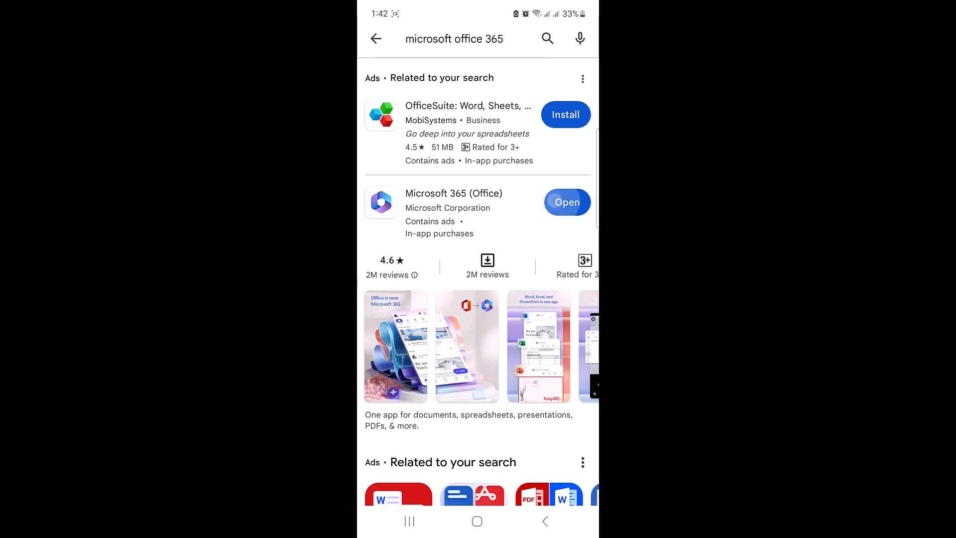
left_click(568, 202)
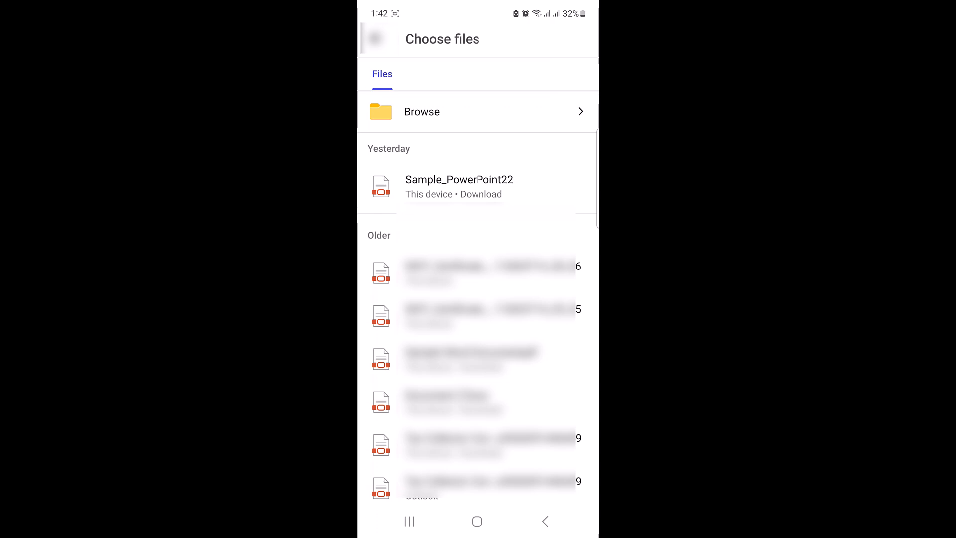
Browse to the sample PDF so Office converts it into an editable Word document
left_click(421, 112)
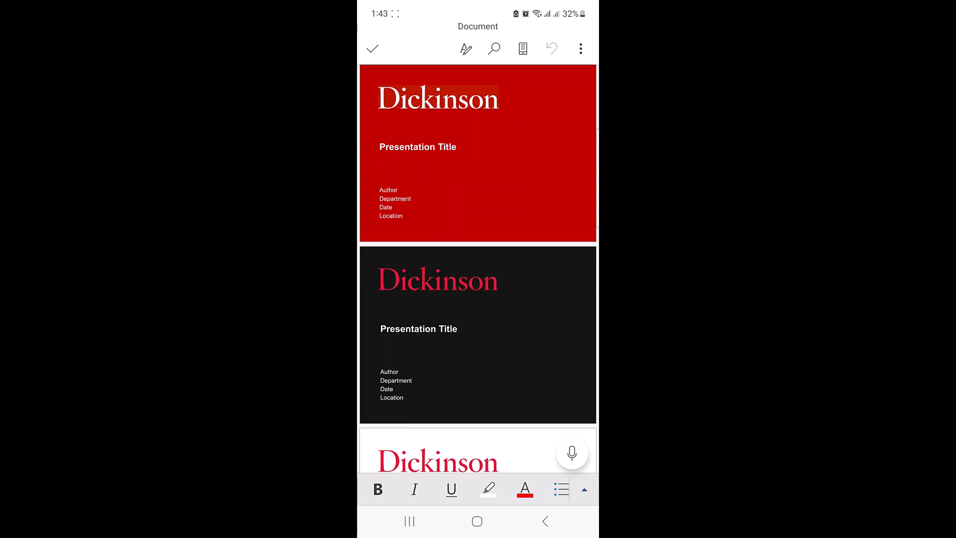
Choose Save As from the converted document's More options menu
left_click(581, 48)
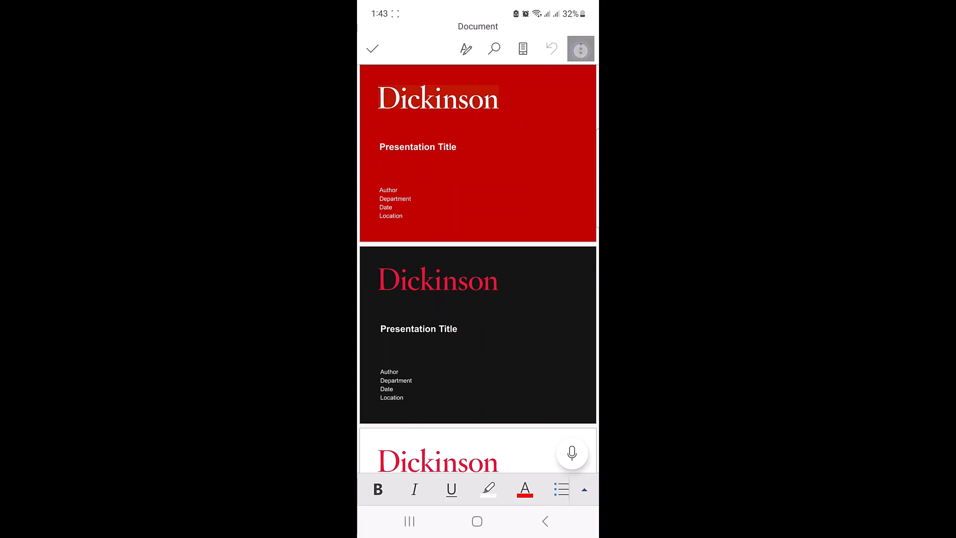
left_click(580, 49)
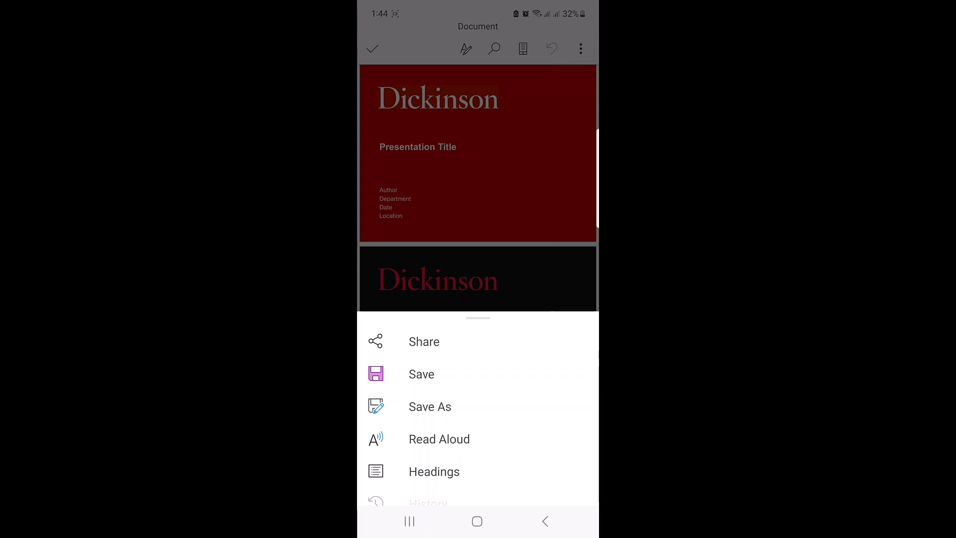
left_click(430, 407)
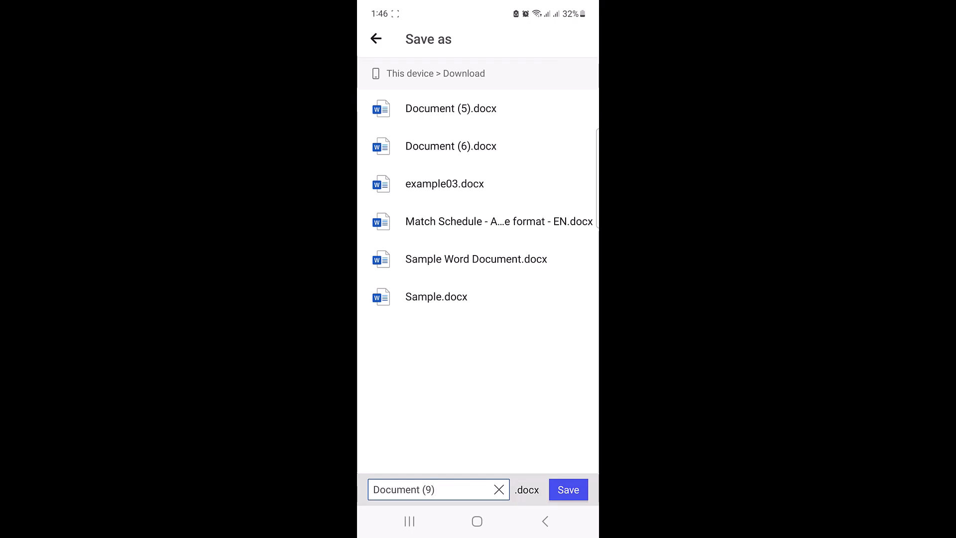
Save the document as 'Document (9)' in This device > Download
left_click(427, 490)
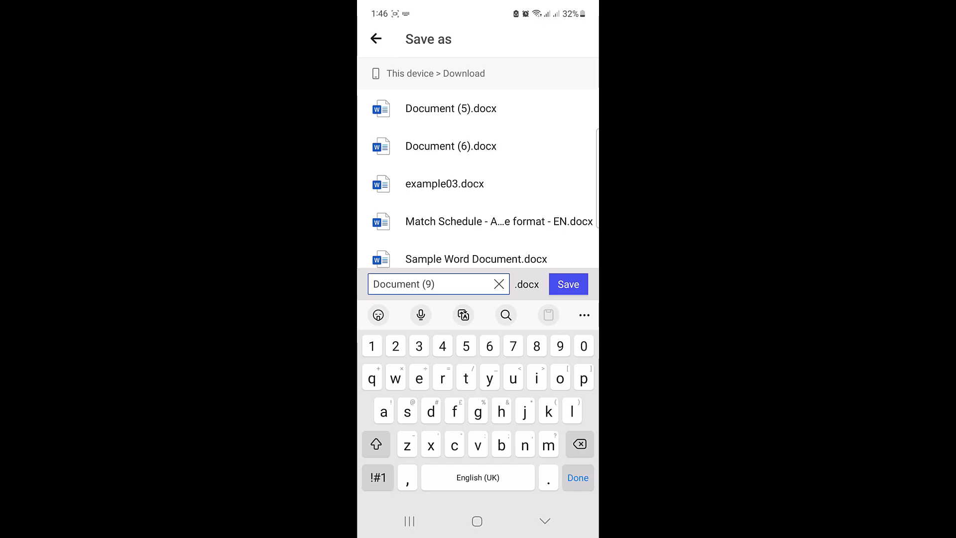
left_click(568, 284)
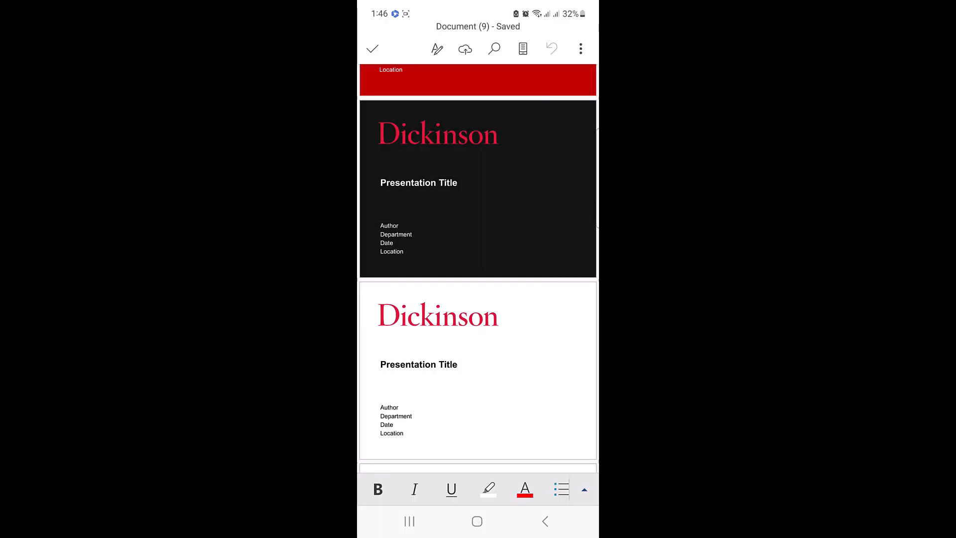
scroll("down", 3)
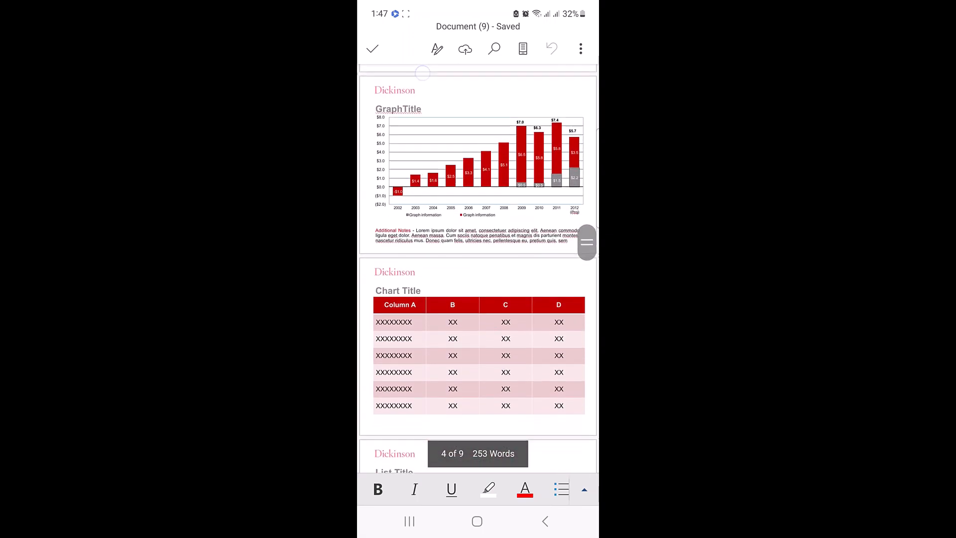